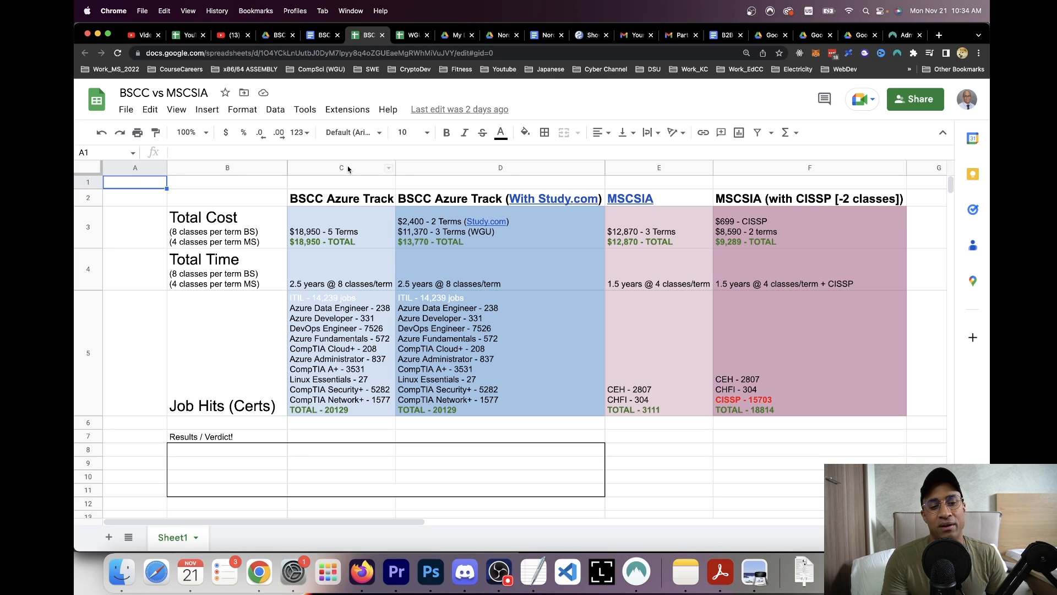
- Select the Total Cost and Job Hits rows and the BSCC Azure Track cost, time and job-hit cells
click(226, 227)
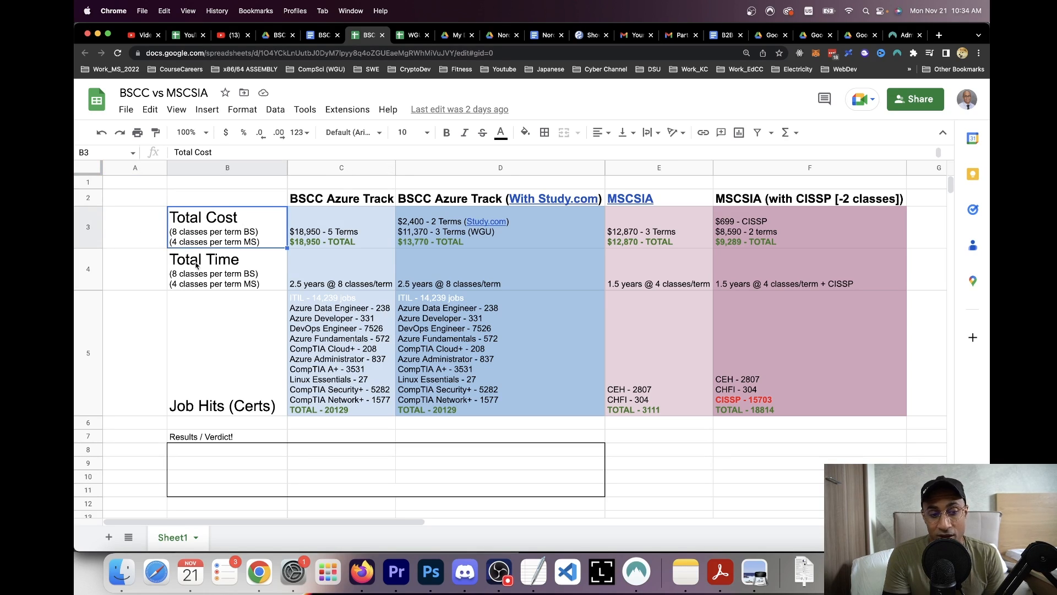
click(88, 269)
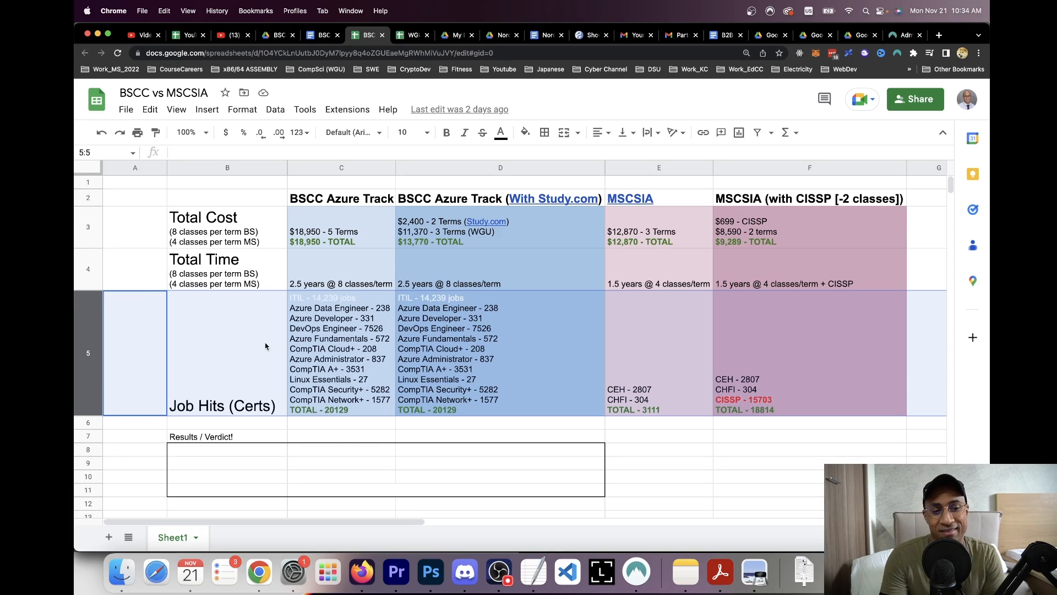
click(657, 463)
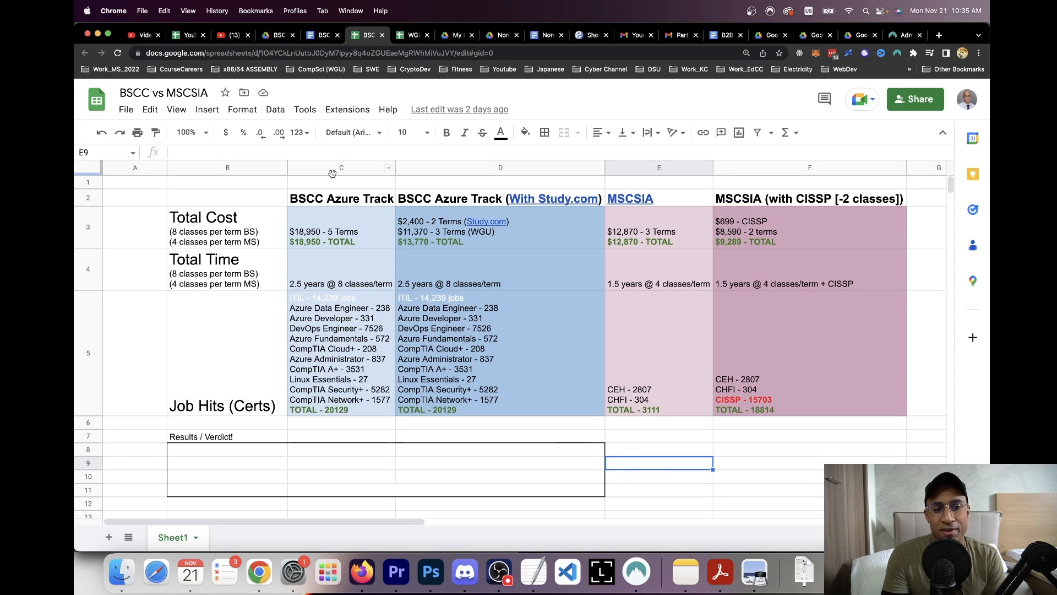
mouse_move(331, 176)
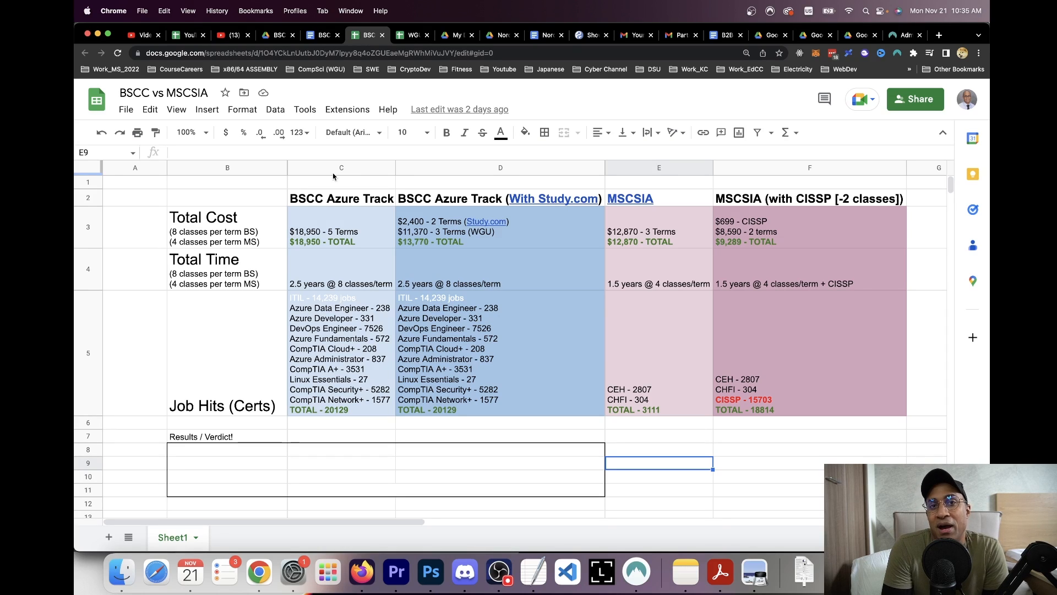
mouse_move(317, 229)
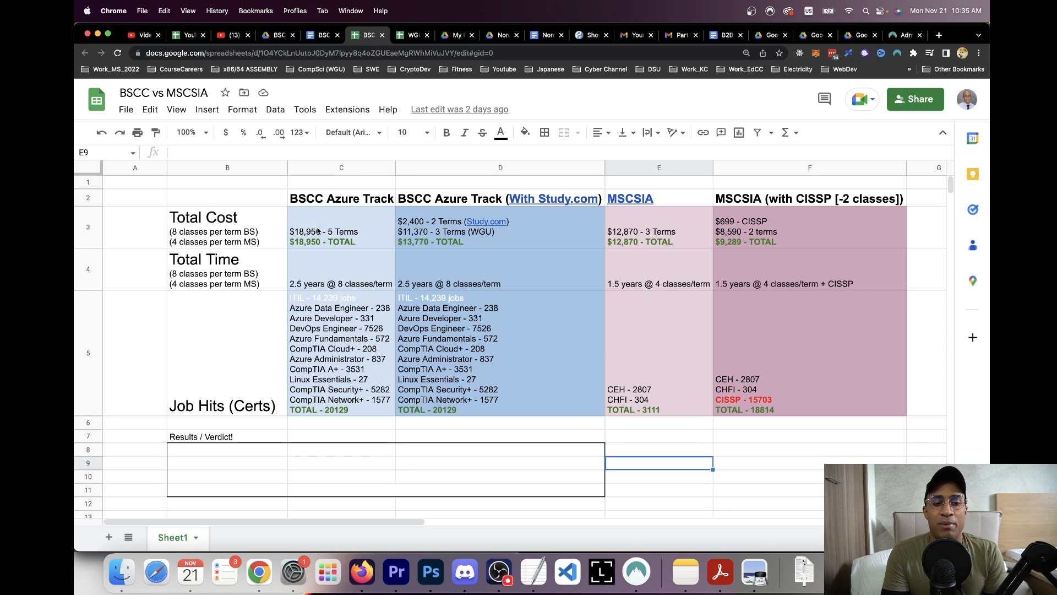
click(341, 231)
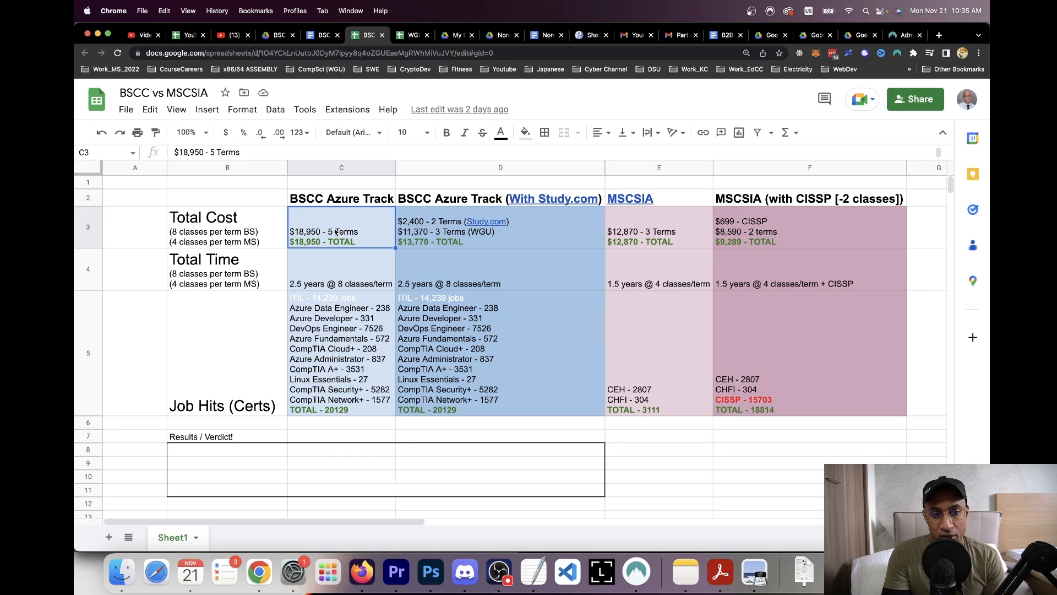
mouse_move(264, 229)
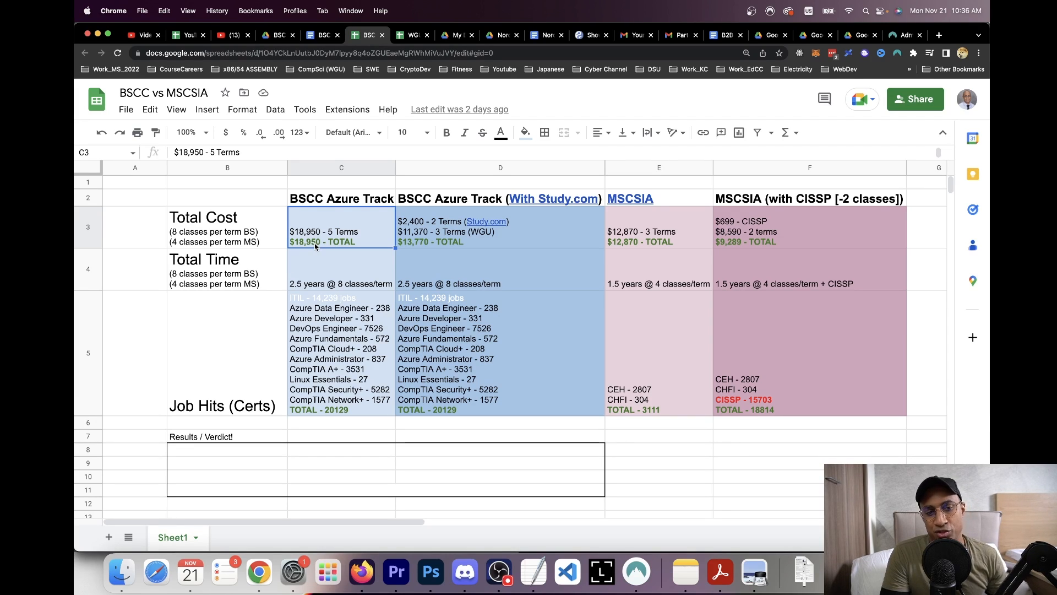
mouse_move(336, 283)
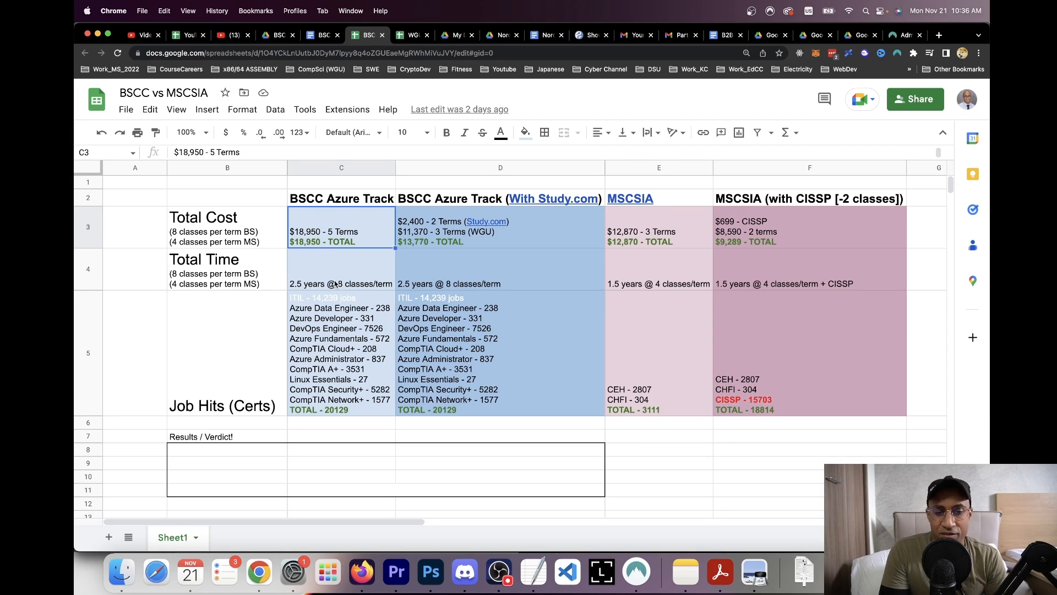
mouse_move(343, 280)
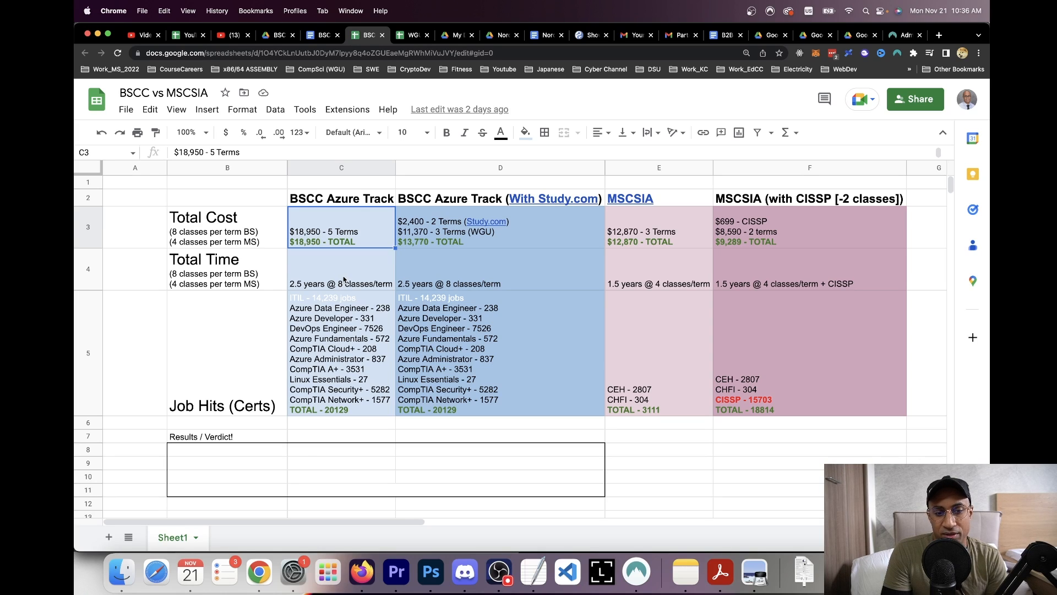
click(340, 269)
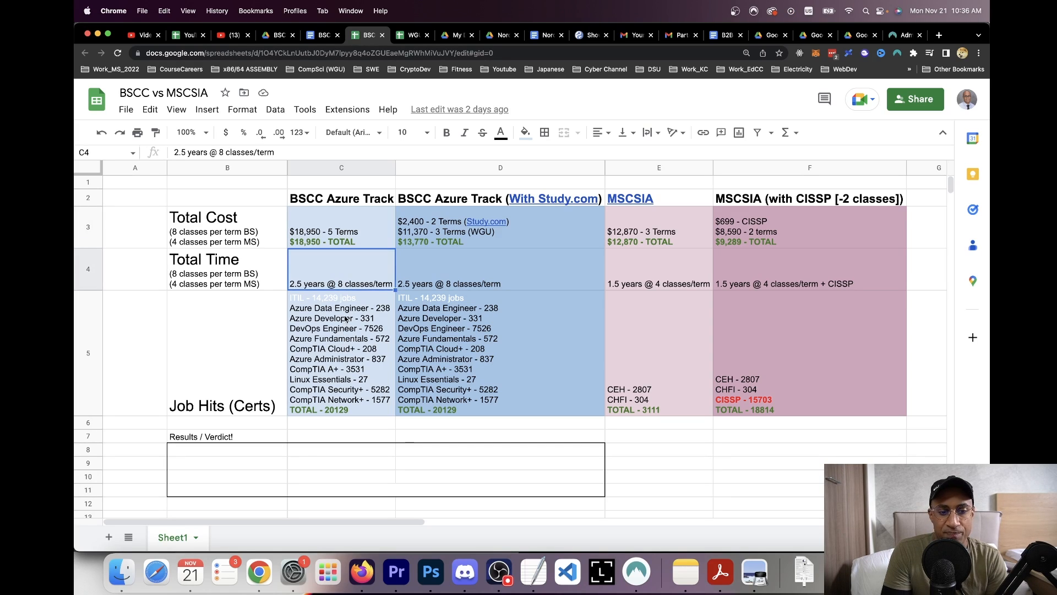
click(340, 350)
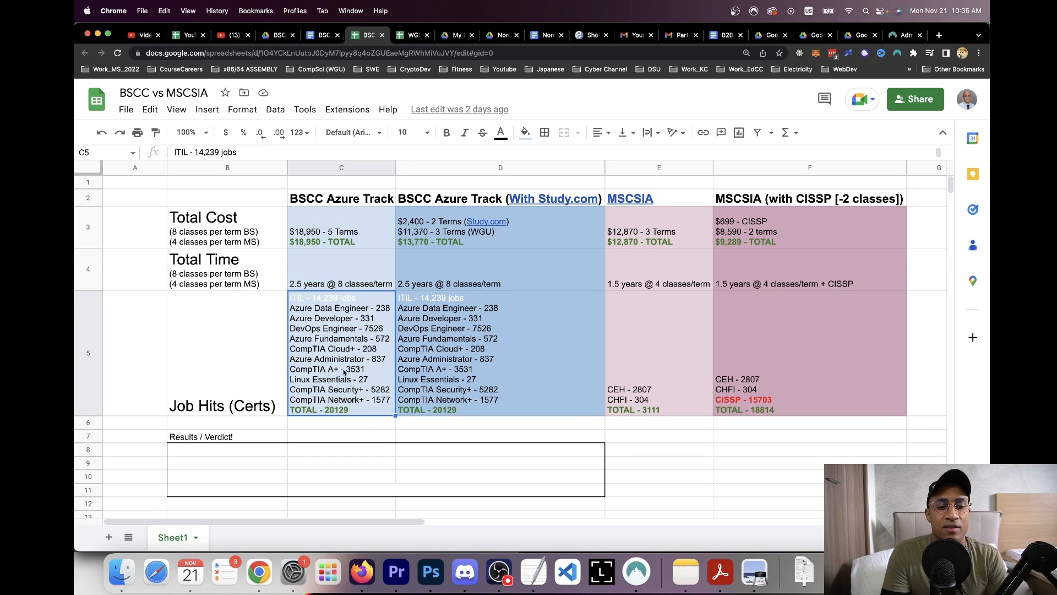
mouse_move(364, 315)
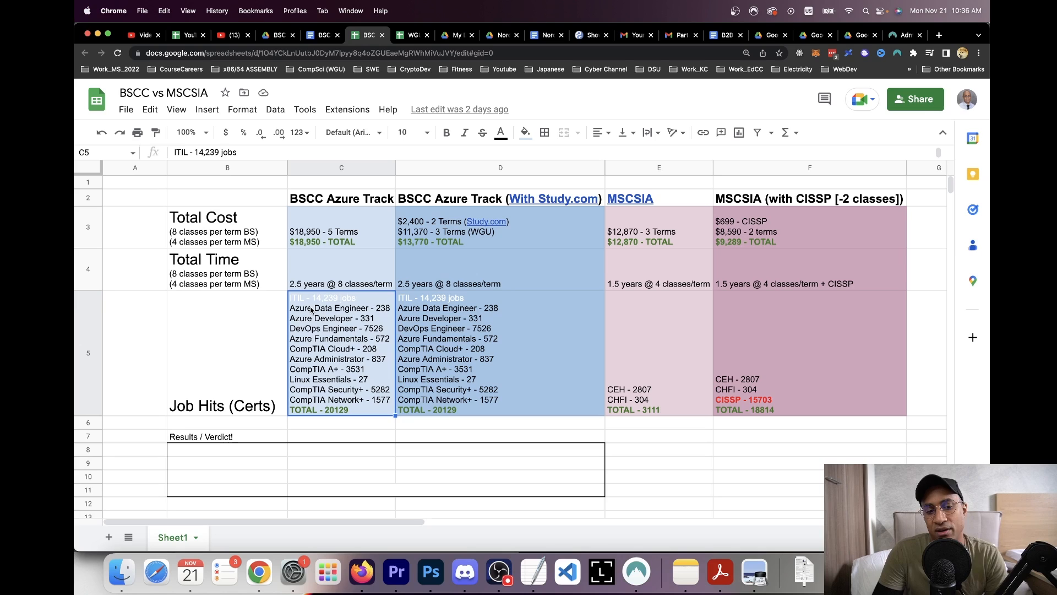
mouse_move(384, 306)
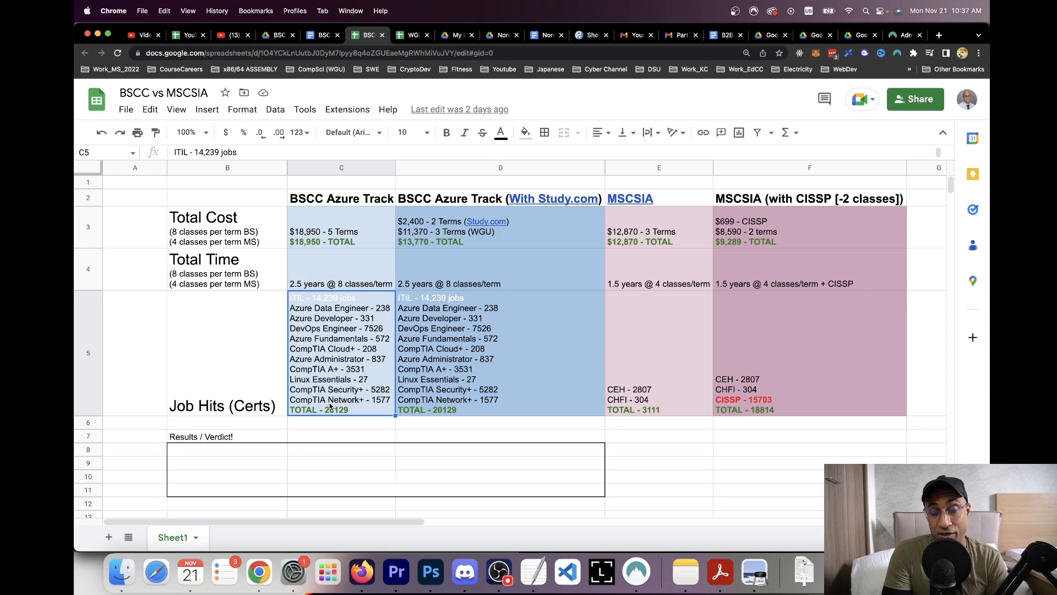
mouse_move(347, 410)
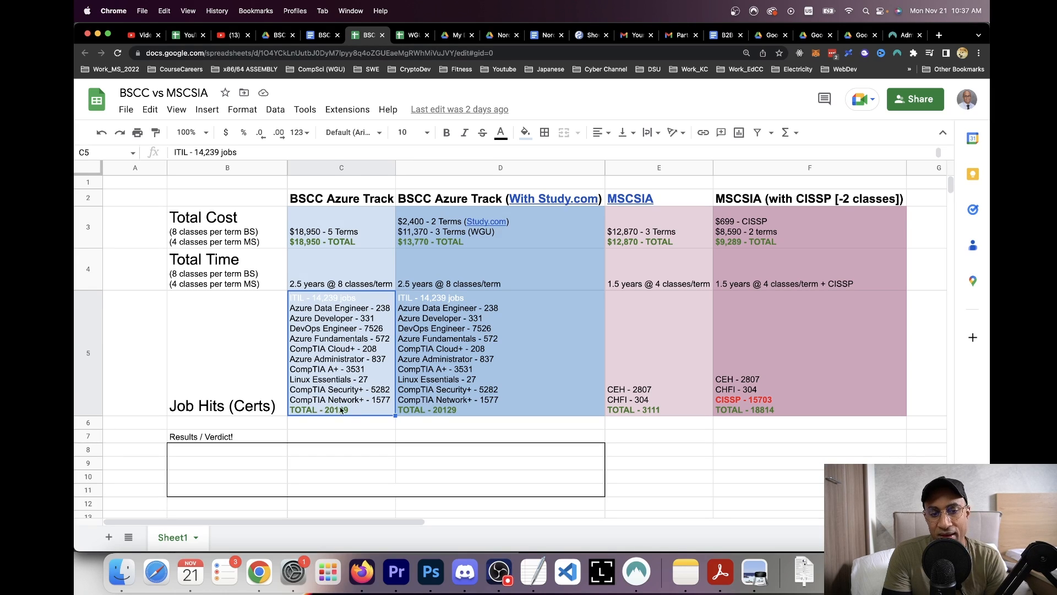
- Review the With Study.com and Study.com Transfers columns of the Azure course list, then return to BSCC vs MSCSIA
click(501, 167)
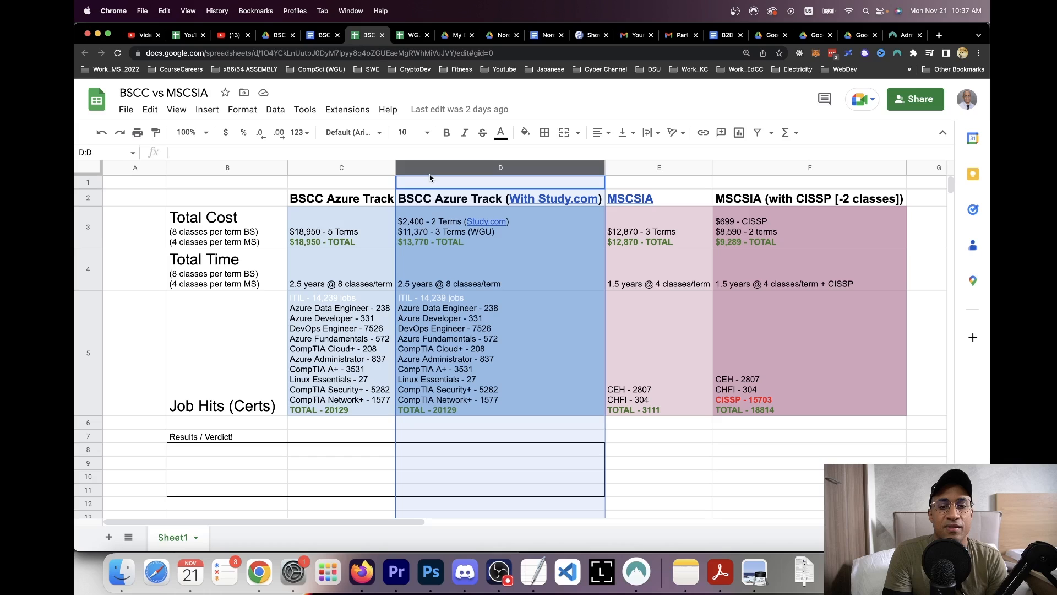
mouse_move(520, 182)
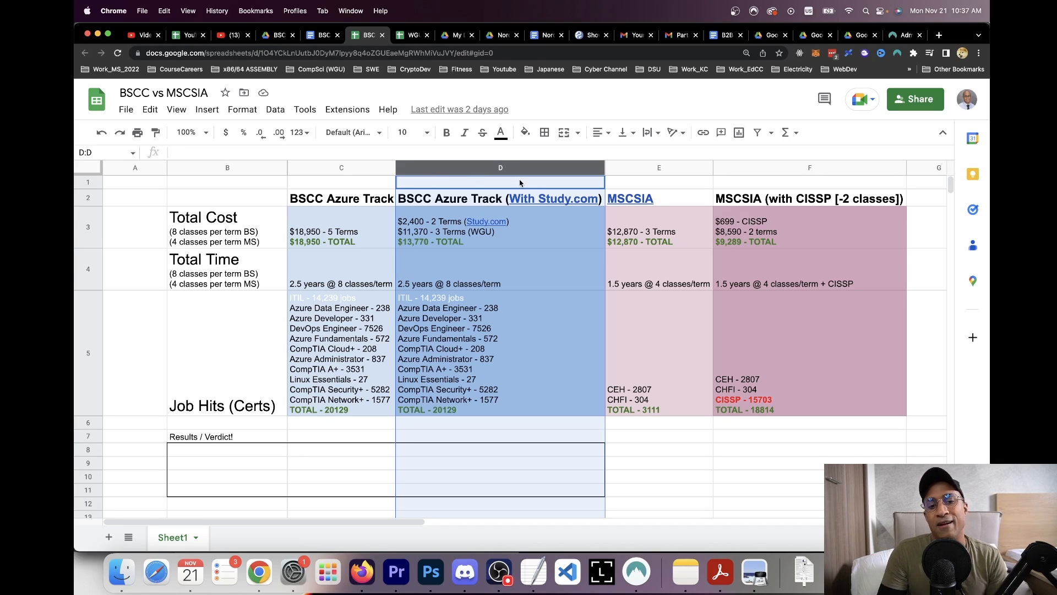
click(499, 229)
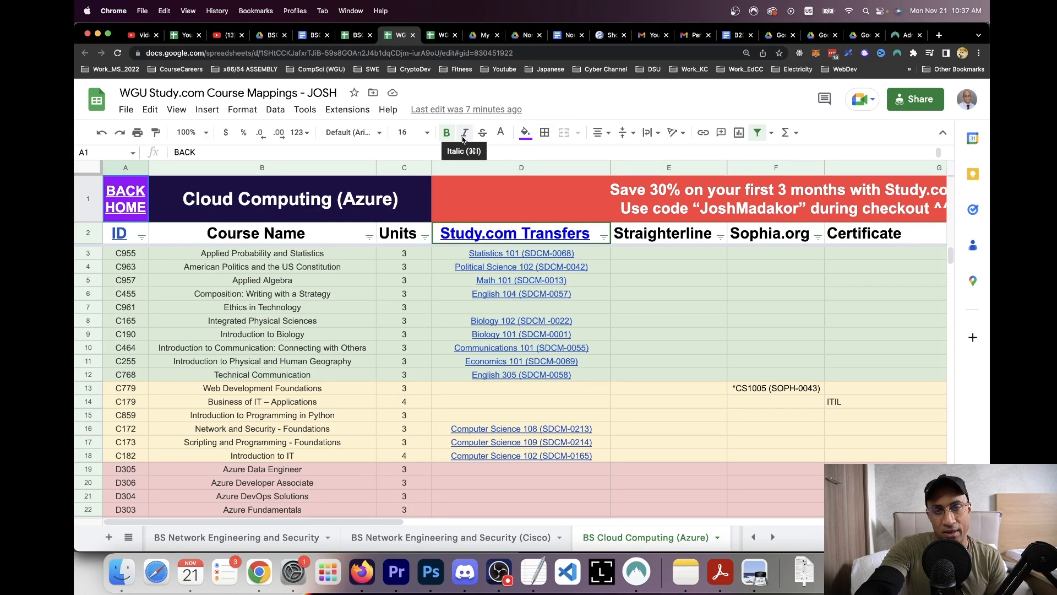
mouse_move(715, 202)
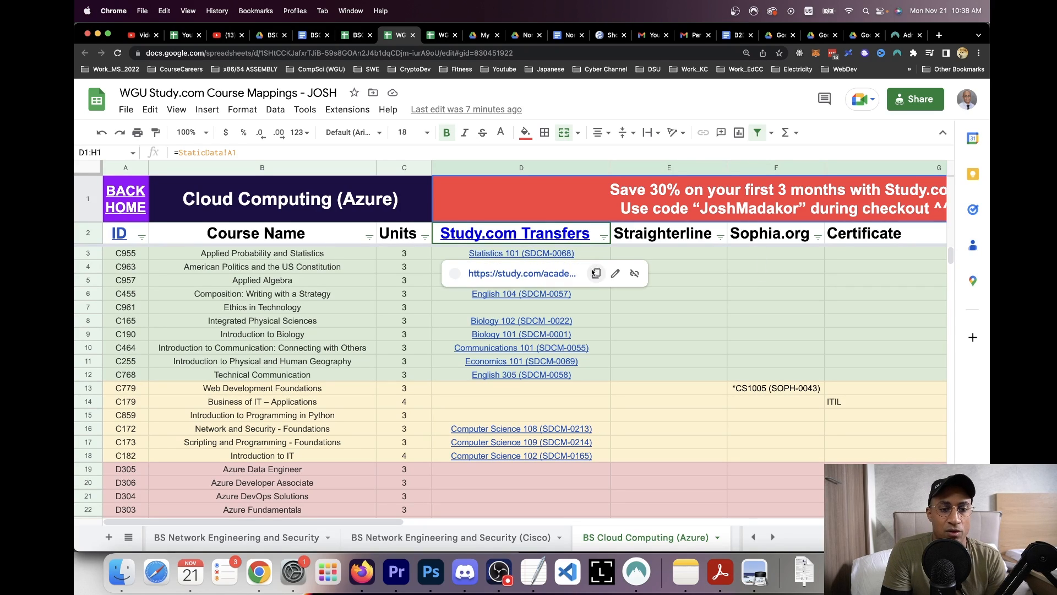
click(667, 307)
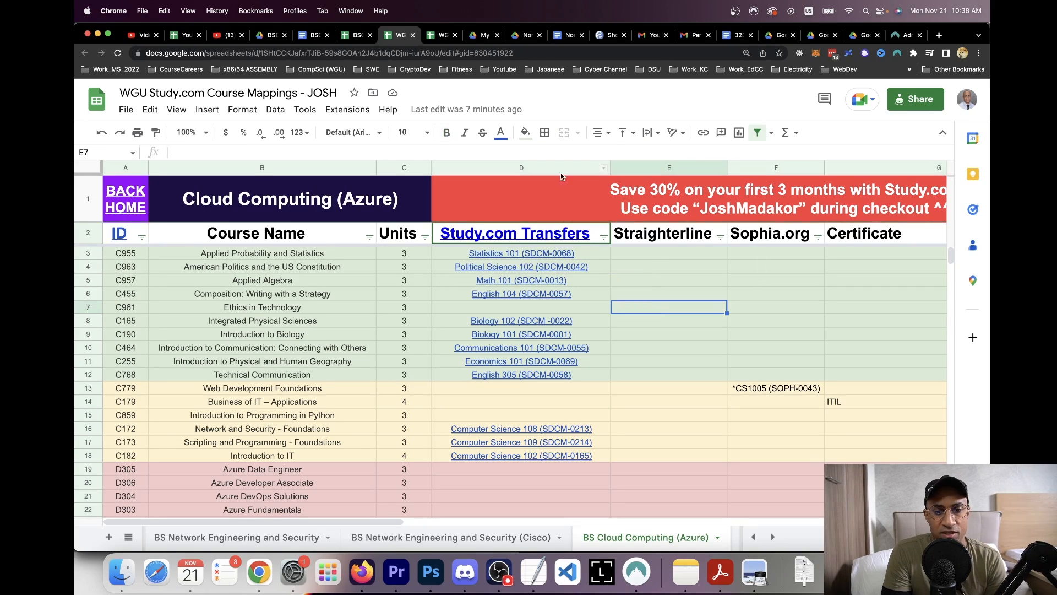
click(520, 167)
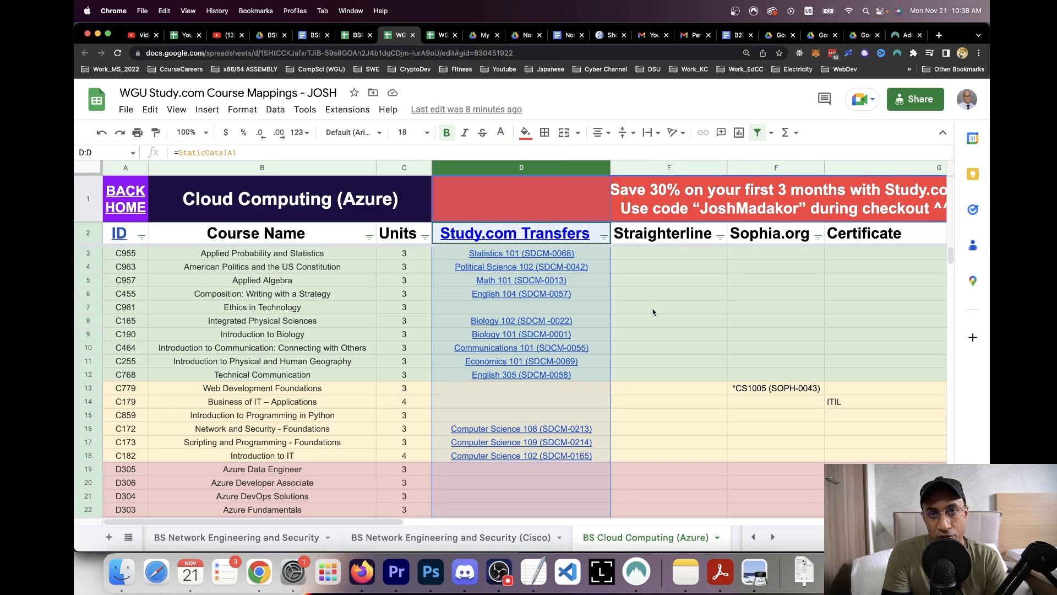
scroll(down, 3)
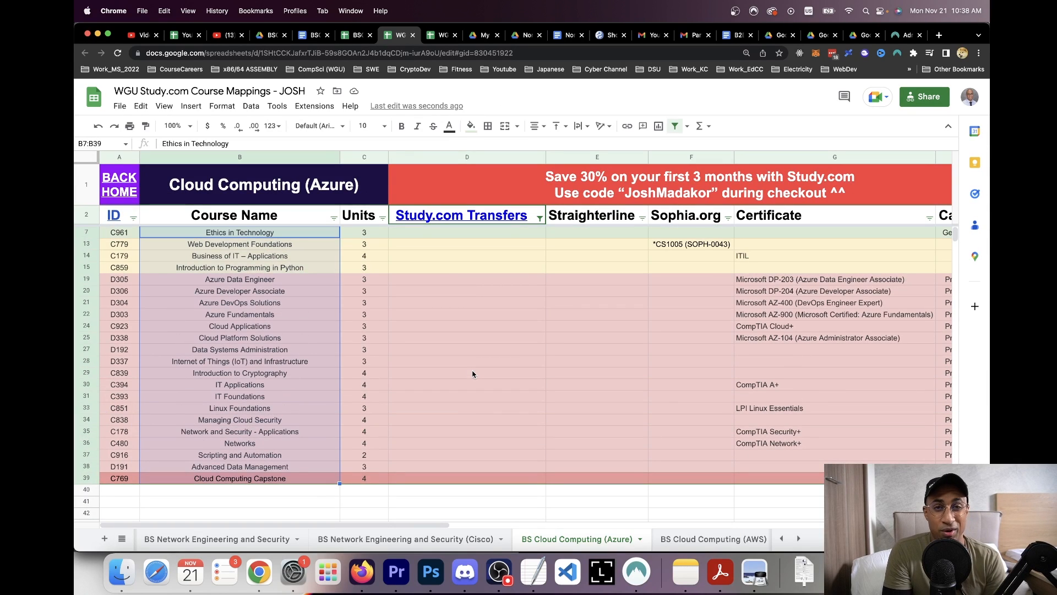
mouse_move(540, 143)
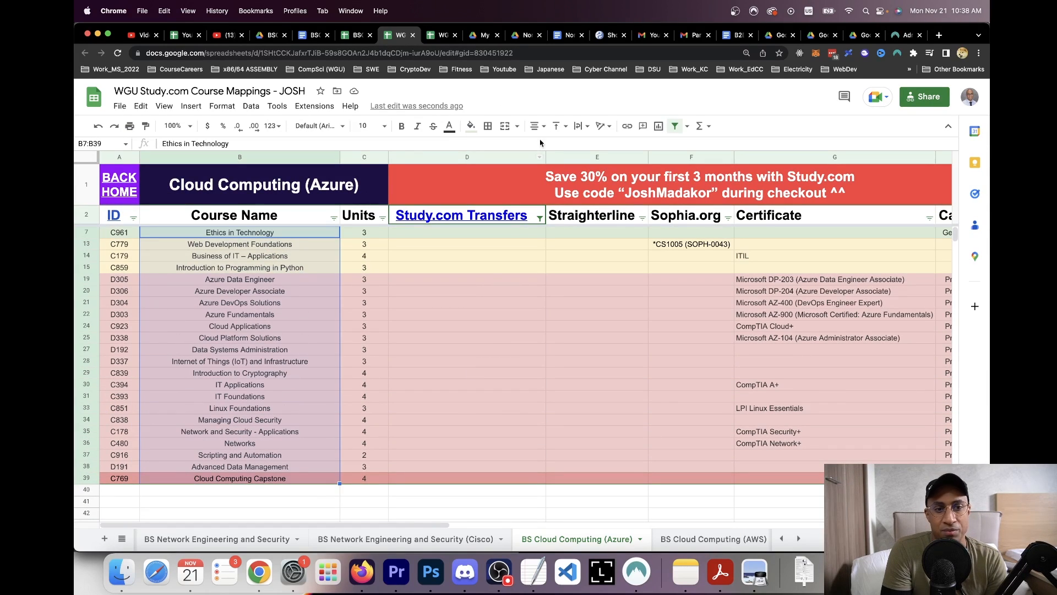
click(353, 34)
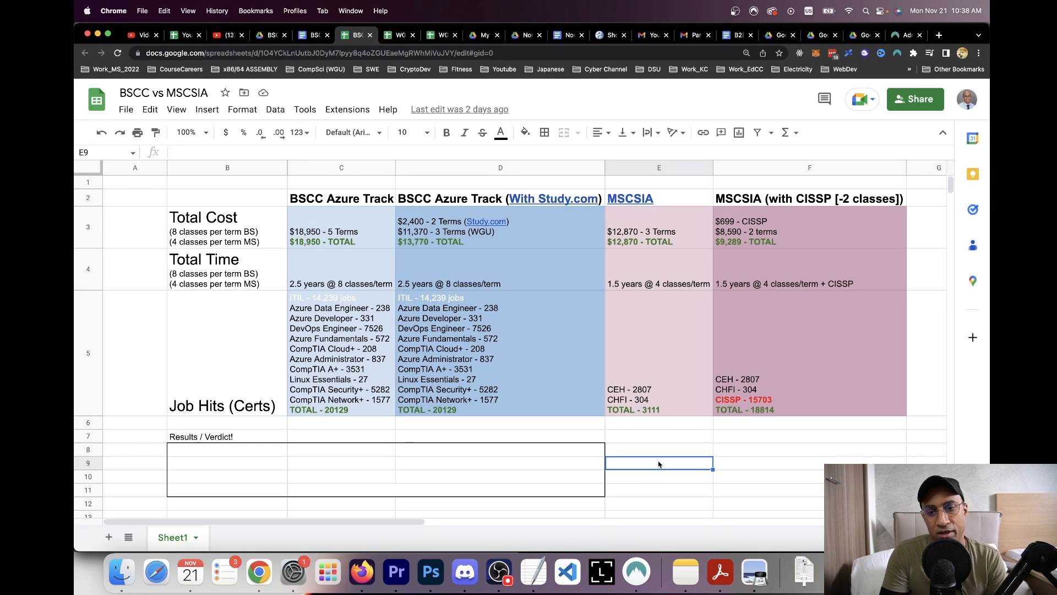
mouse_move(582, 364)
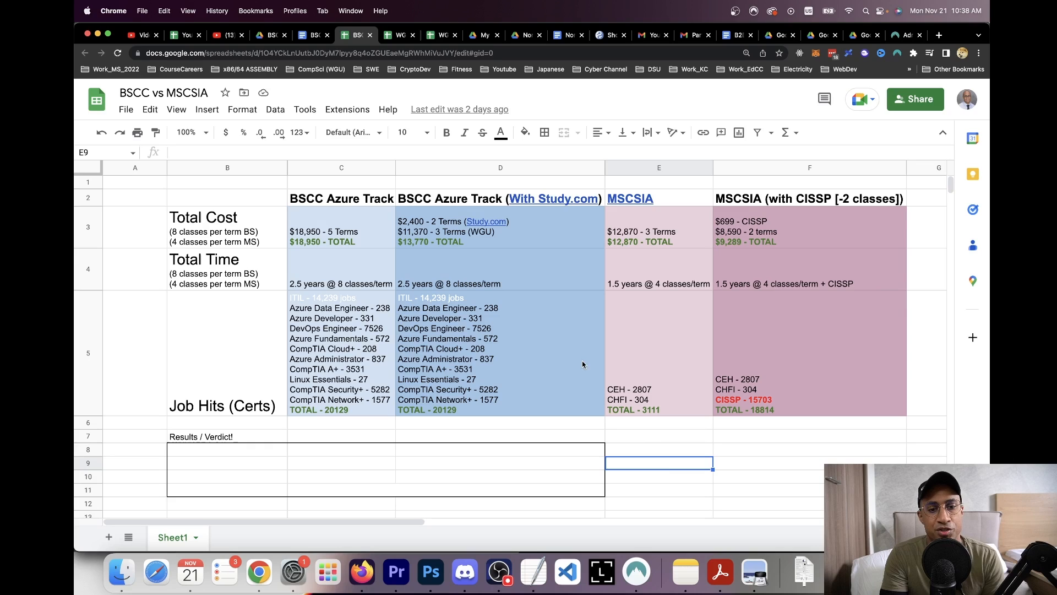
click(500, 227)
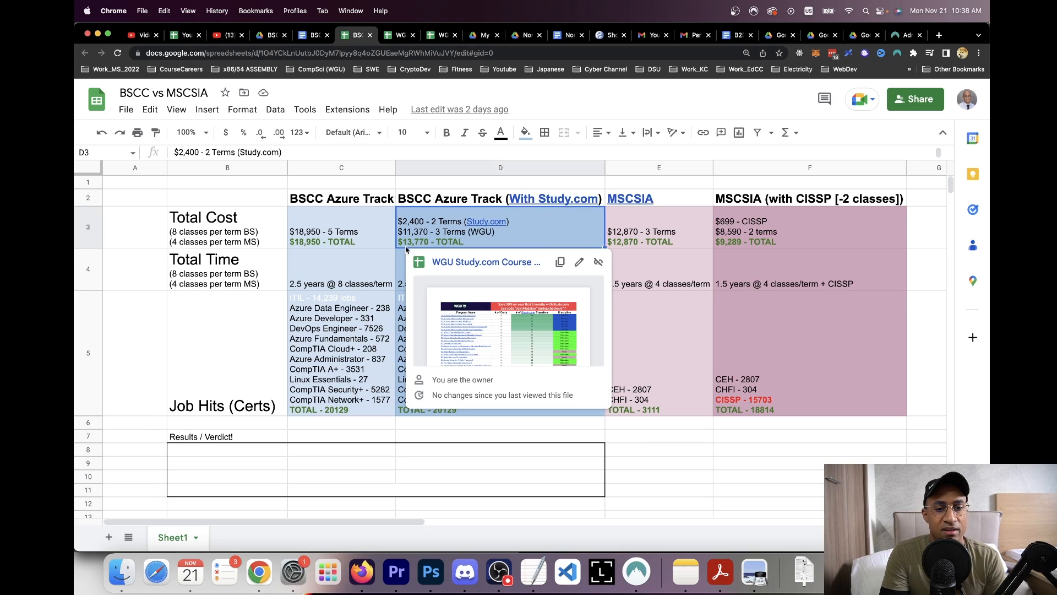
click(500, 270)
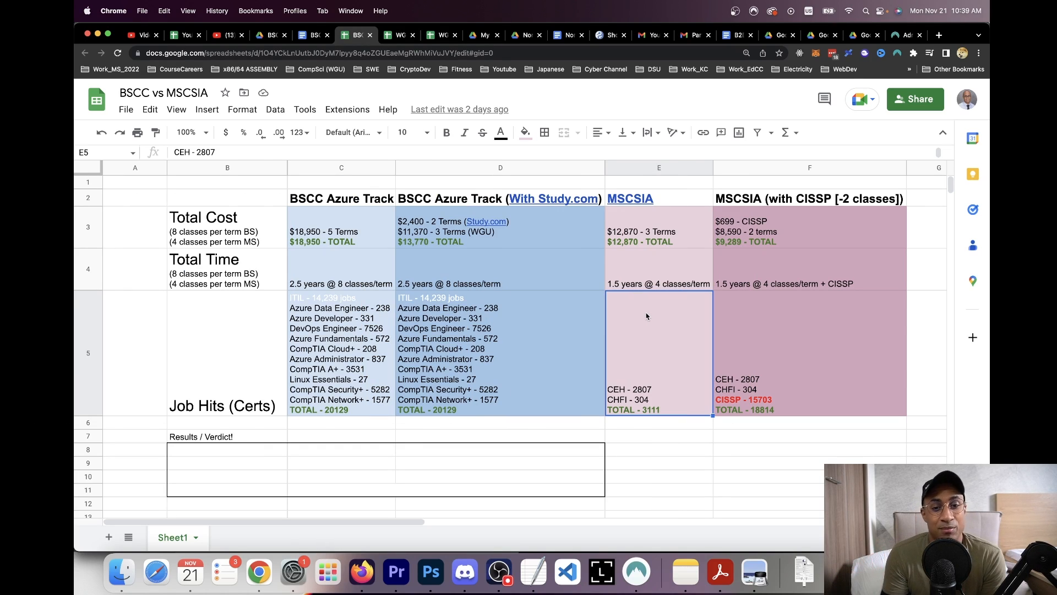
mouse_move(433, 244)
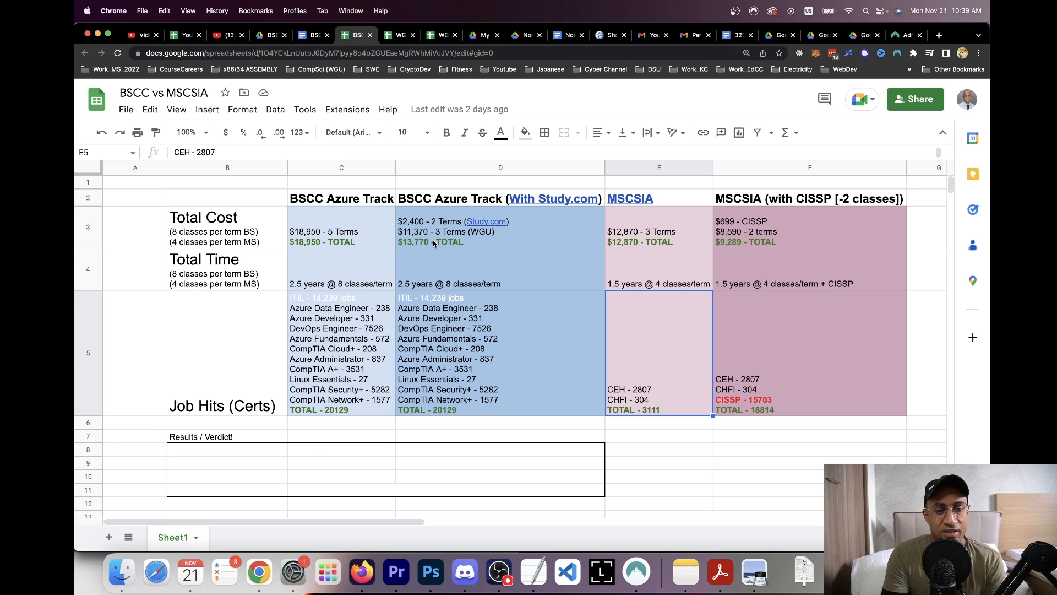
click(499, 269)
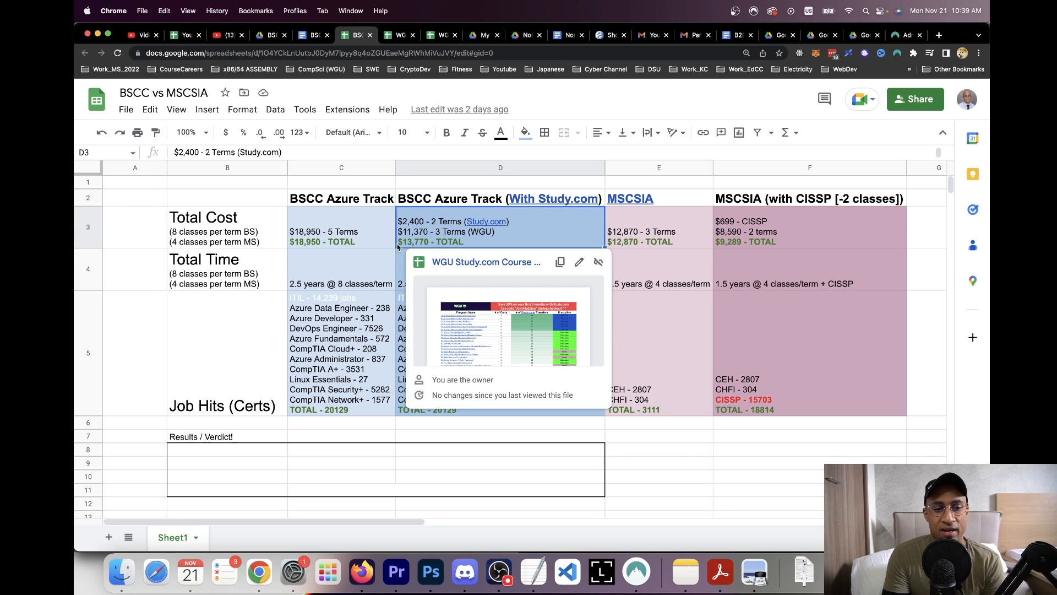
click(340, 236)
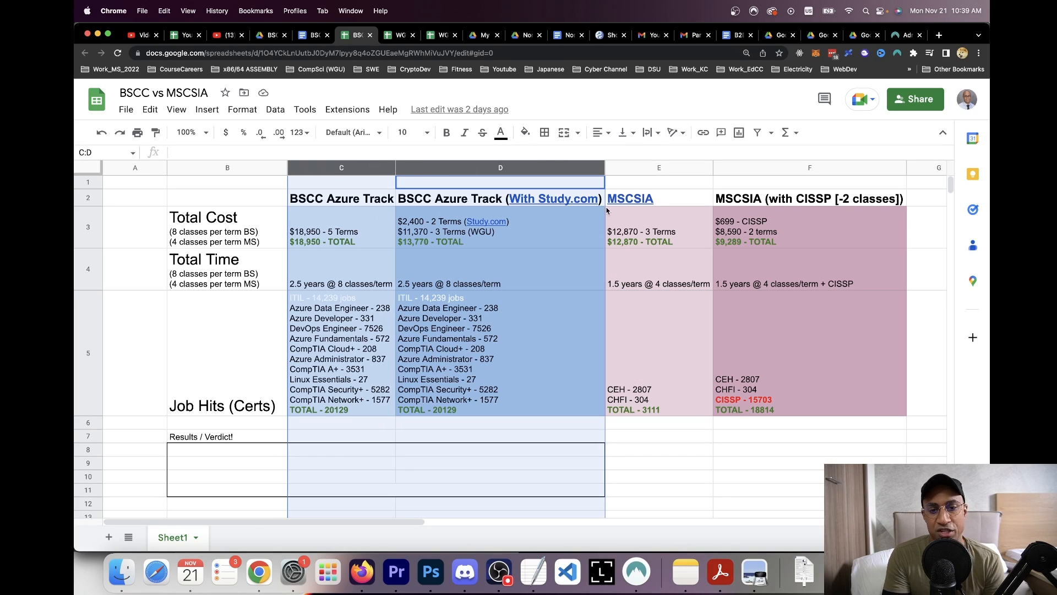
click(659, 168)
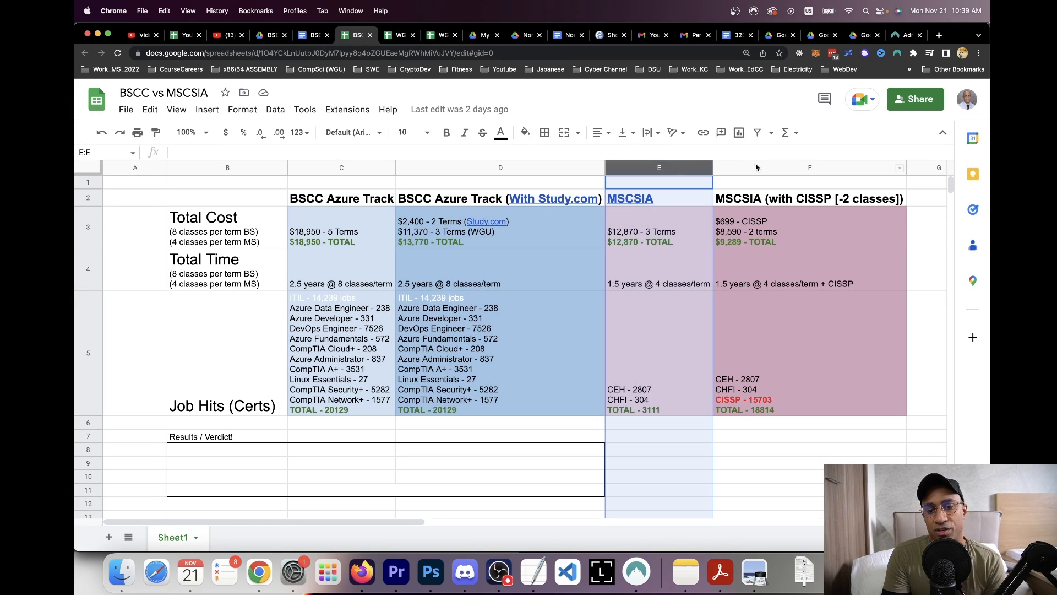
mouse_move(667, 198)
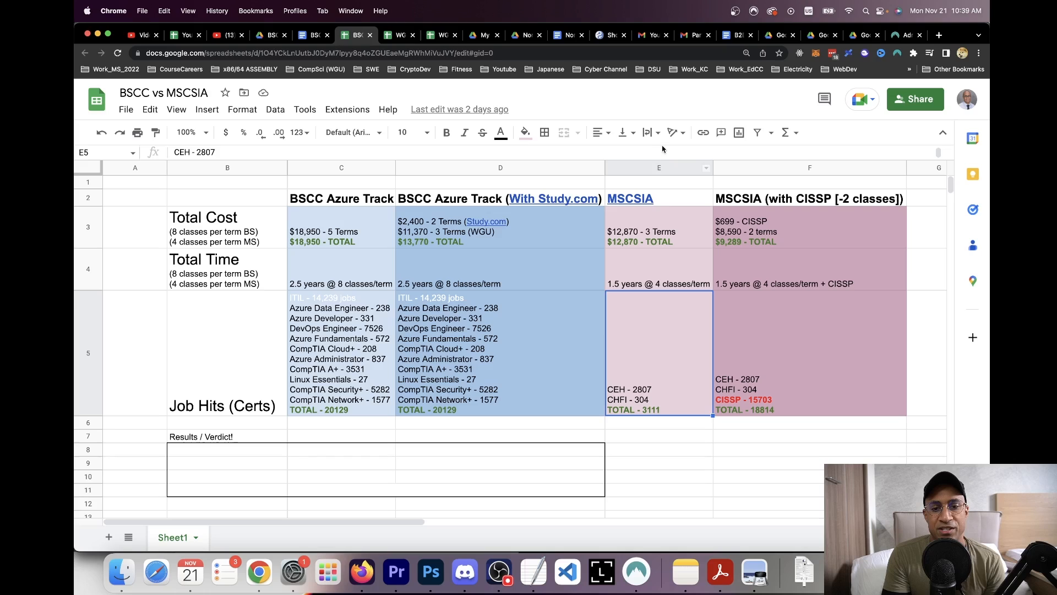
click(658, 167)
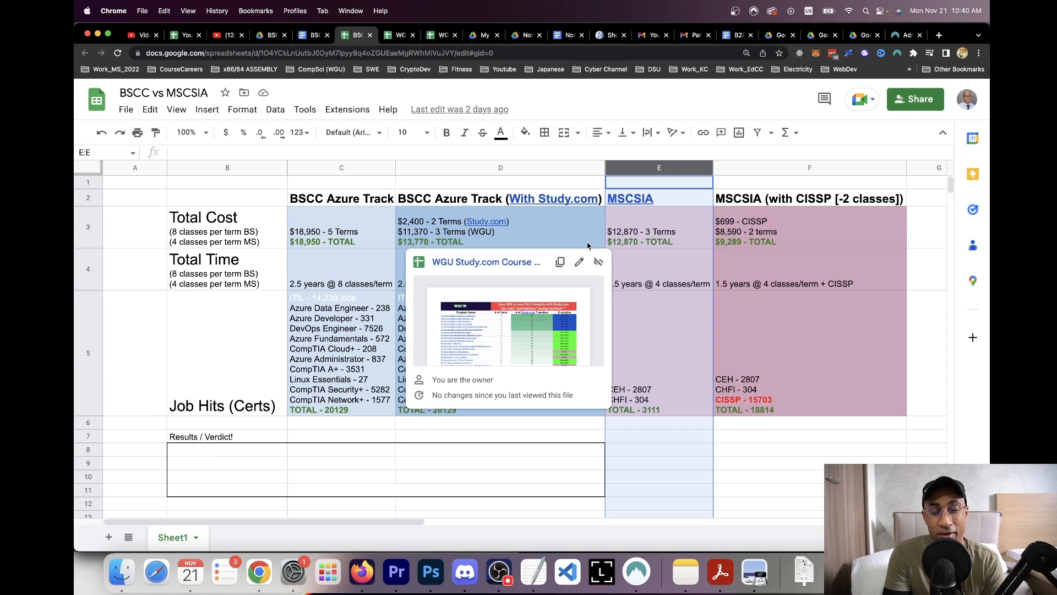
click(658, 231)
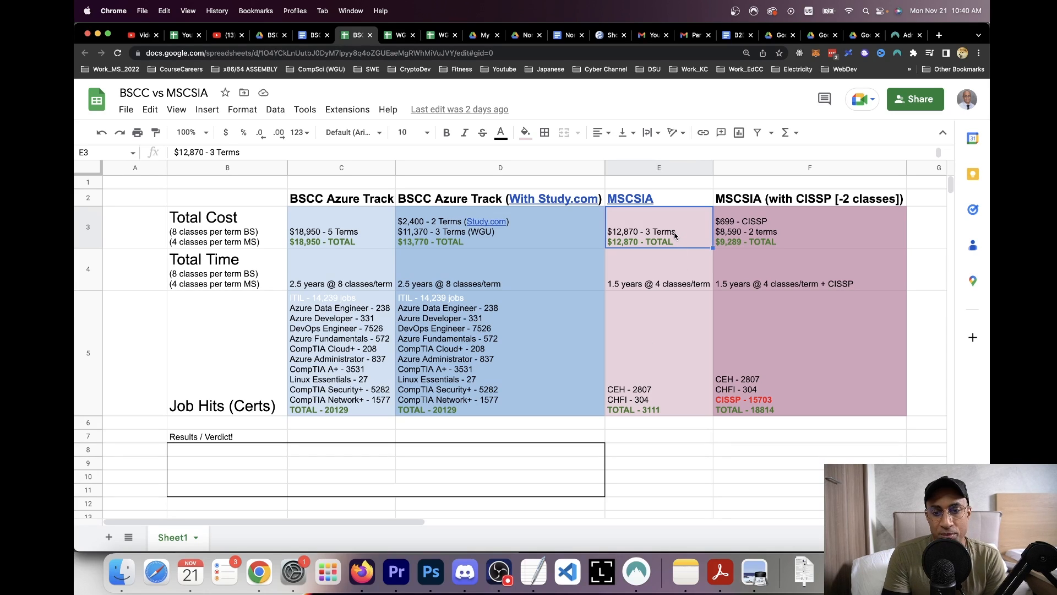
mouse_move(664, 244)
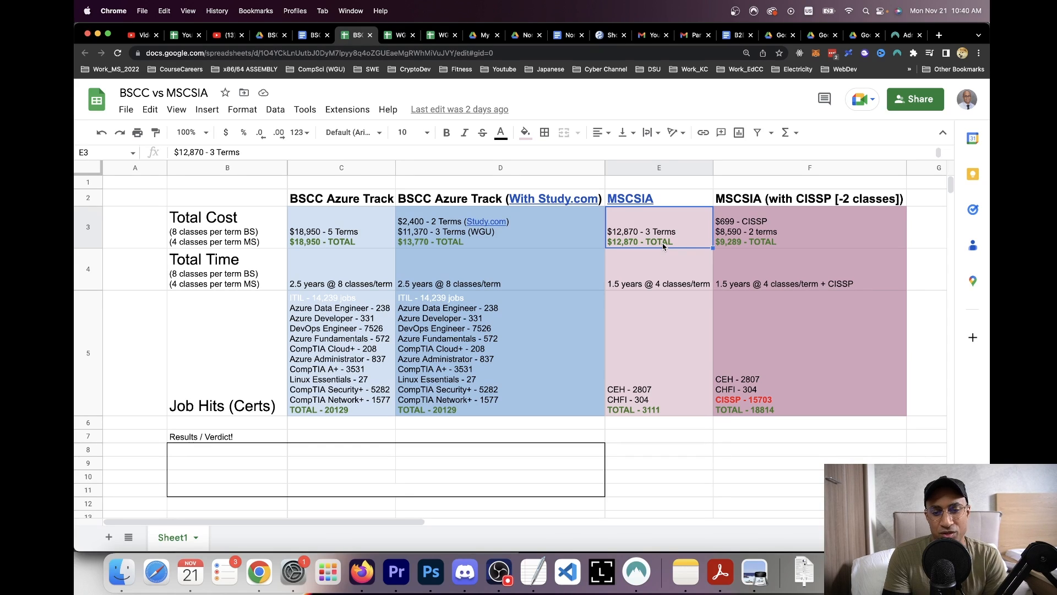
click(658, 269)
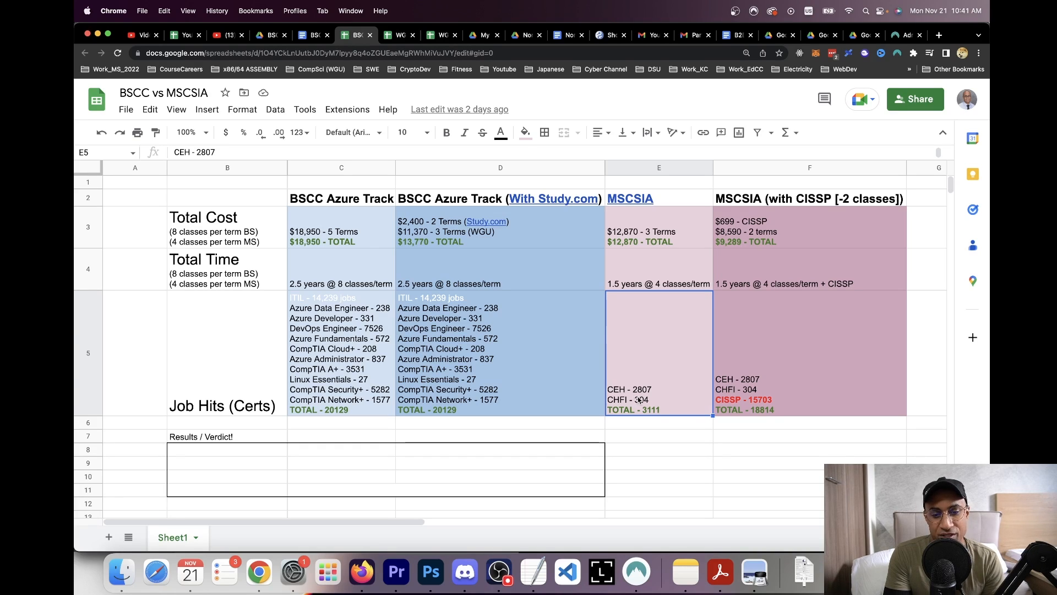
mouse_move(640, 396)
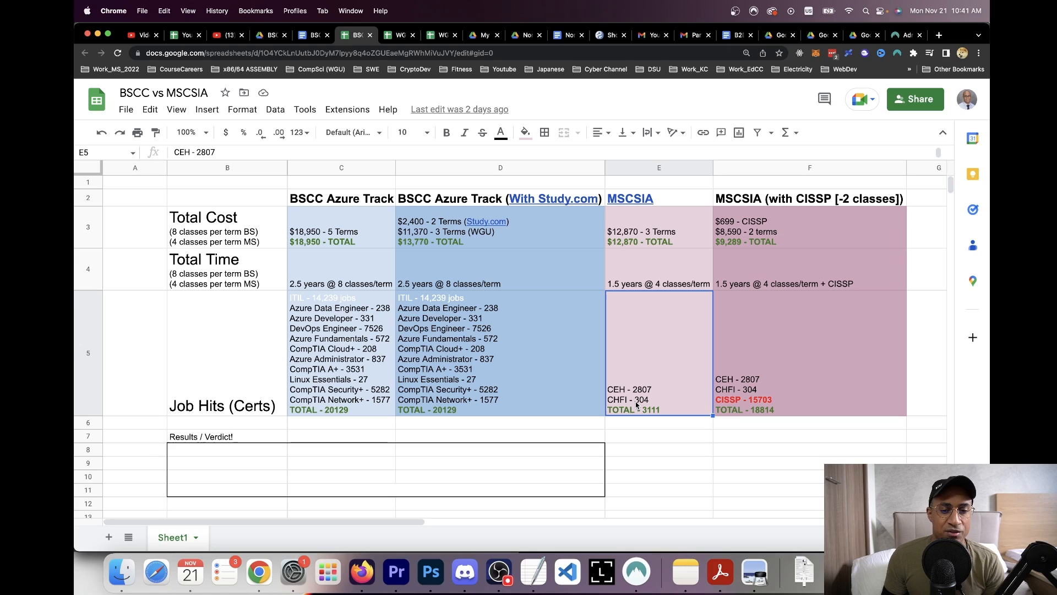
mouse_move(643, 397)
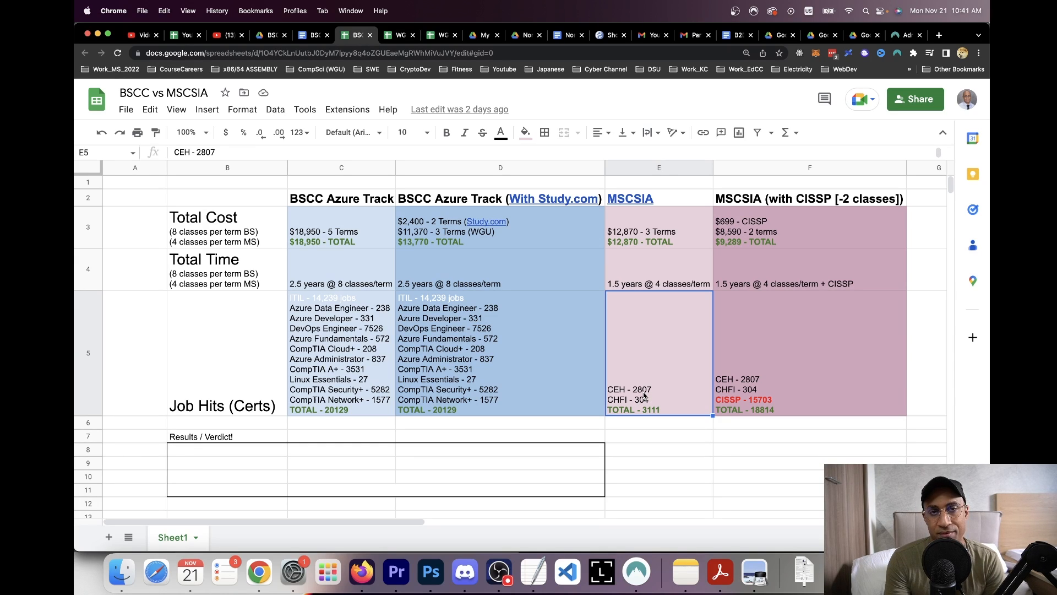
mouse_move(649, 411)
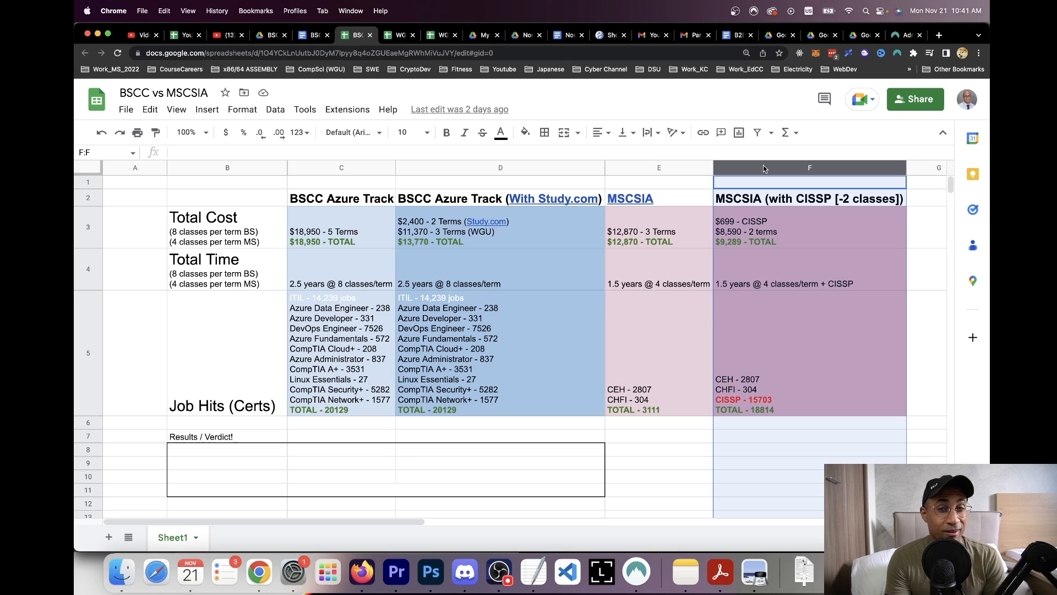
mouse_move(780, 281)
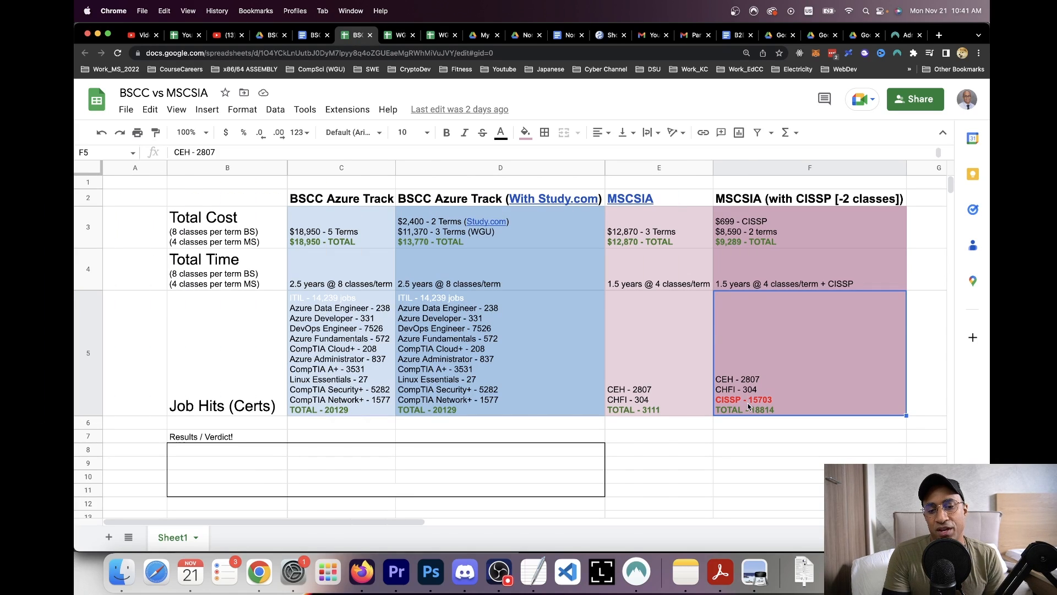
mouse_move(767, 301)
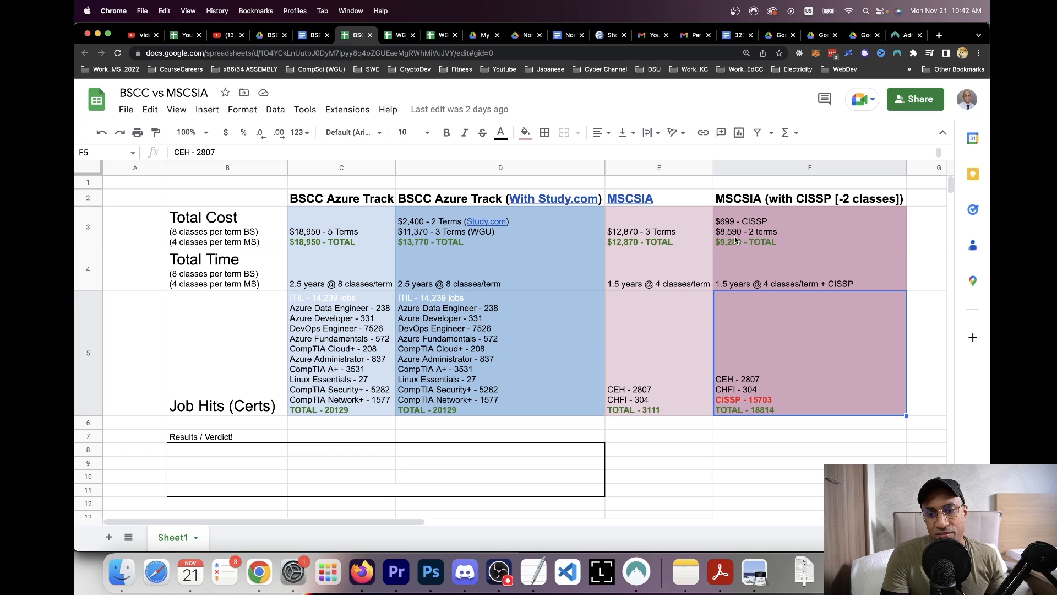
mouse_move(732, 256)
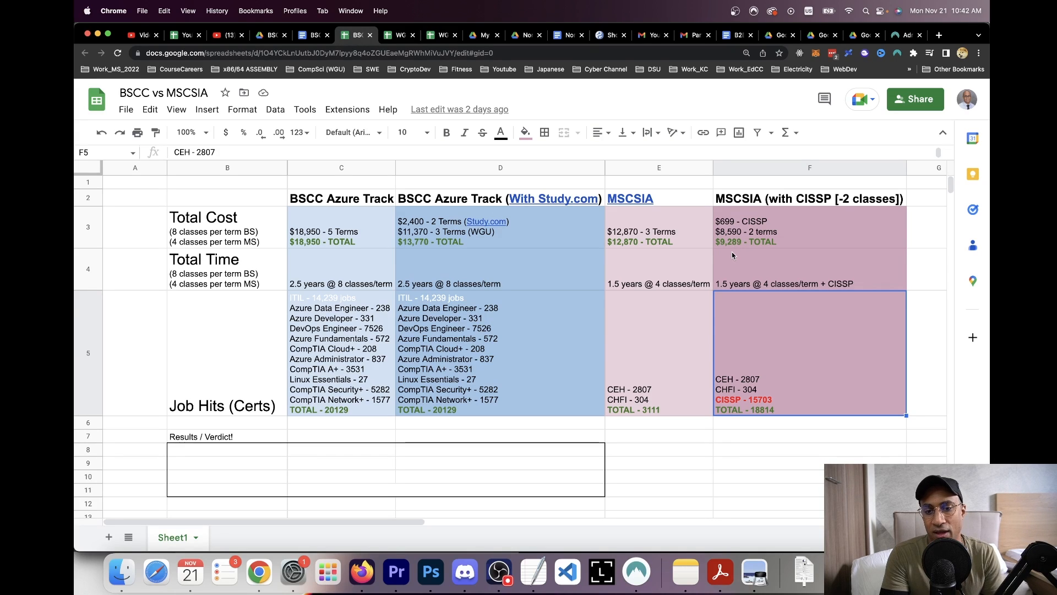
mouse_move(725, 258)
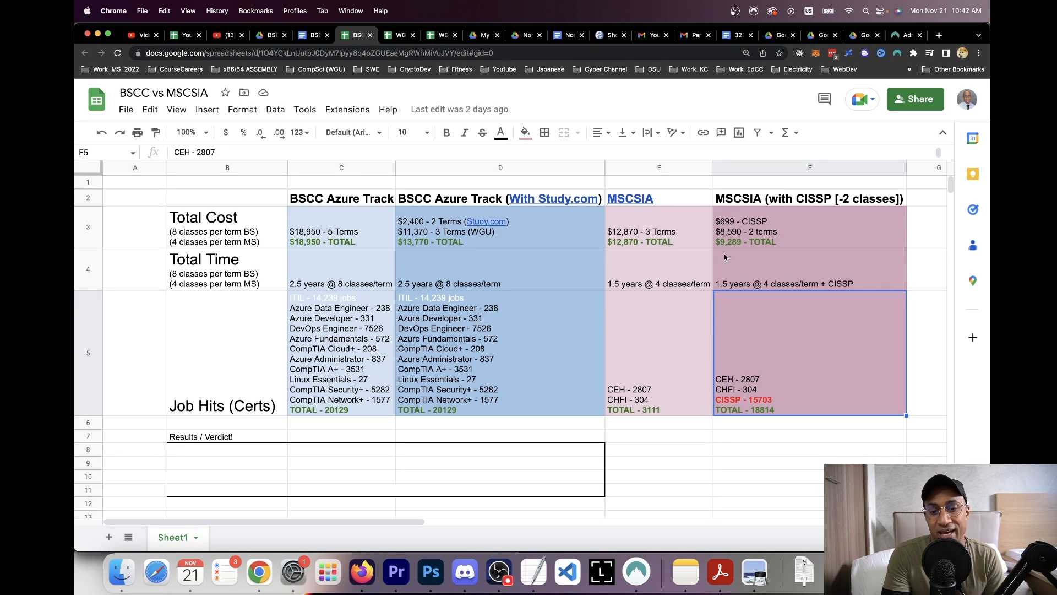
- Select the MSCSIA with CISSP total time cell F4 to change 1.5 years to 1 year
click(808, 268)
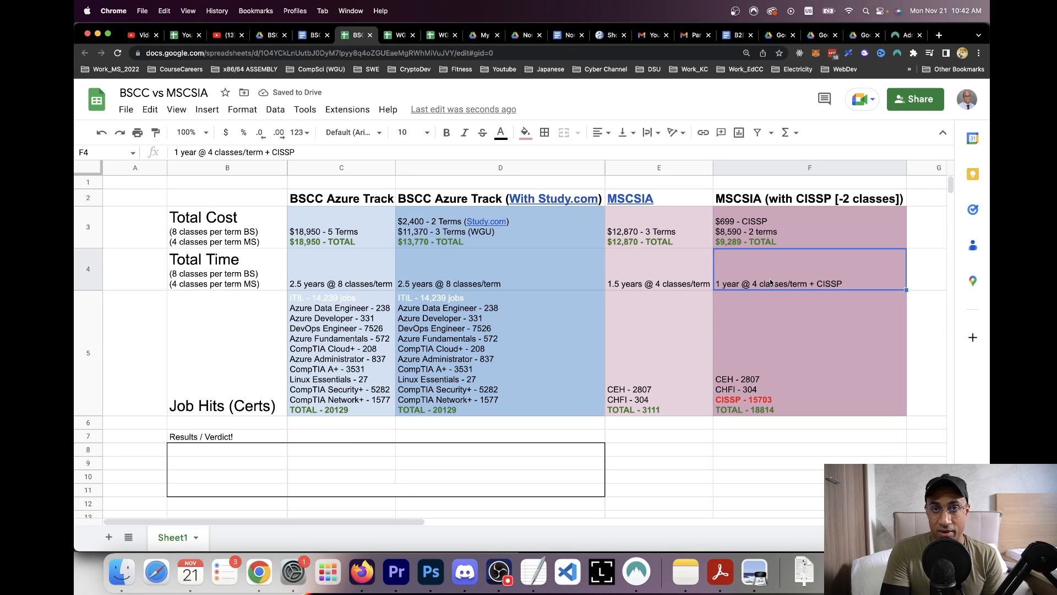
mouse_move(778, 415)
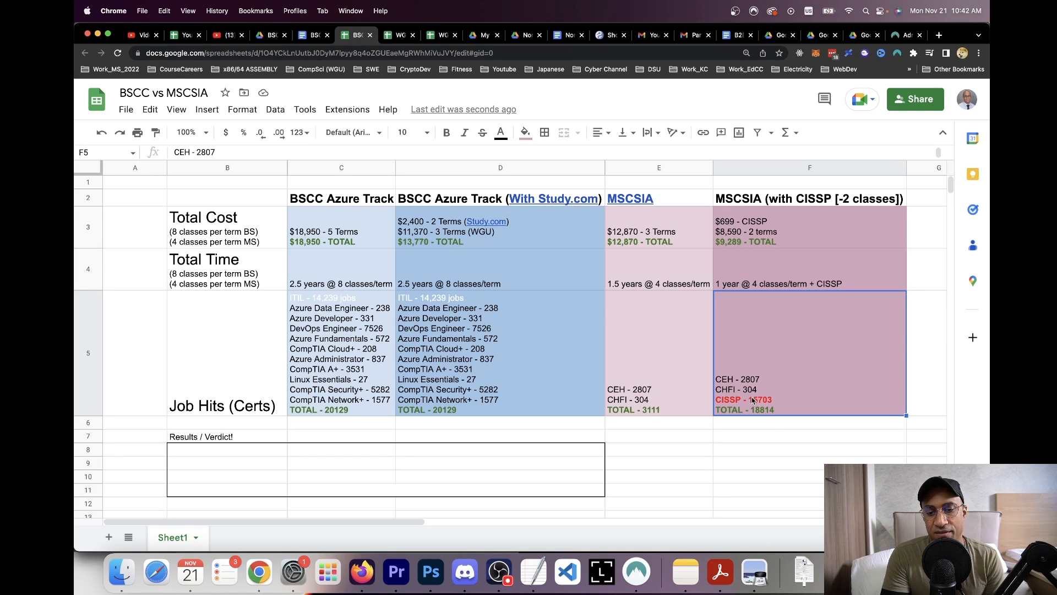
mouse_move(755, 401)
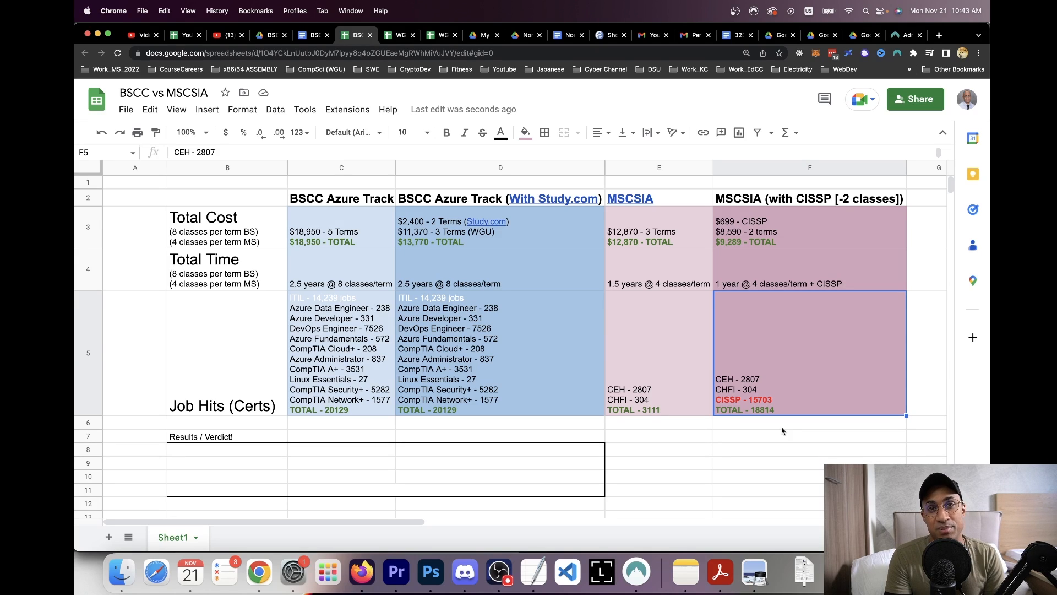
mouse_move(498, 573)
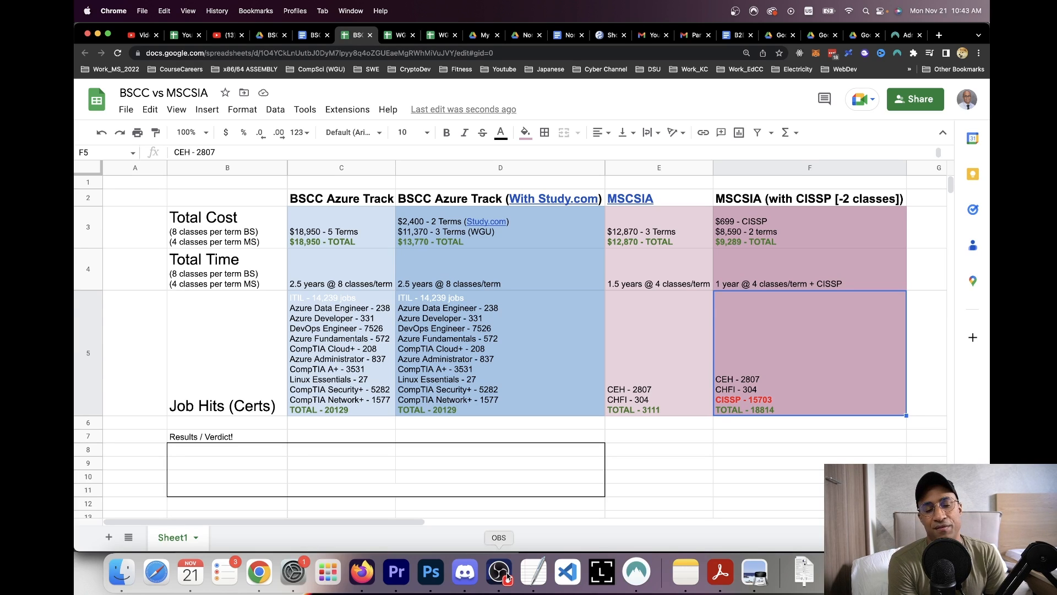
mouse_move(491, 521)
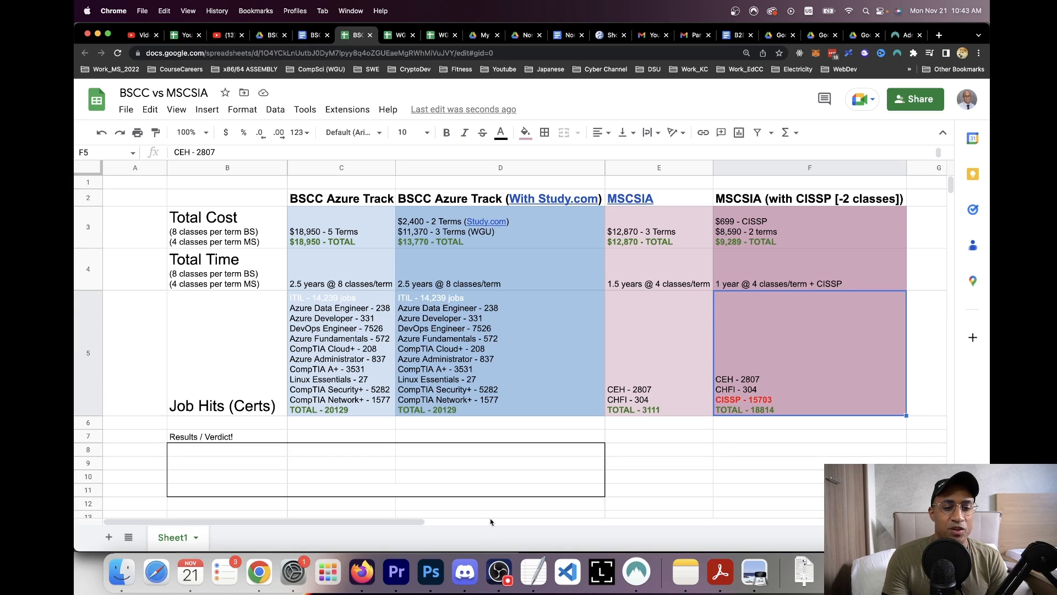
mouse_move(627, 451)
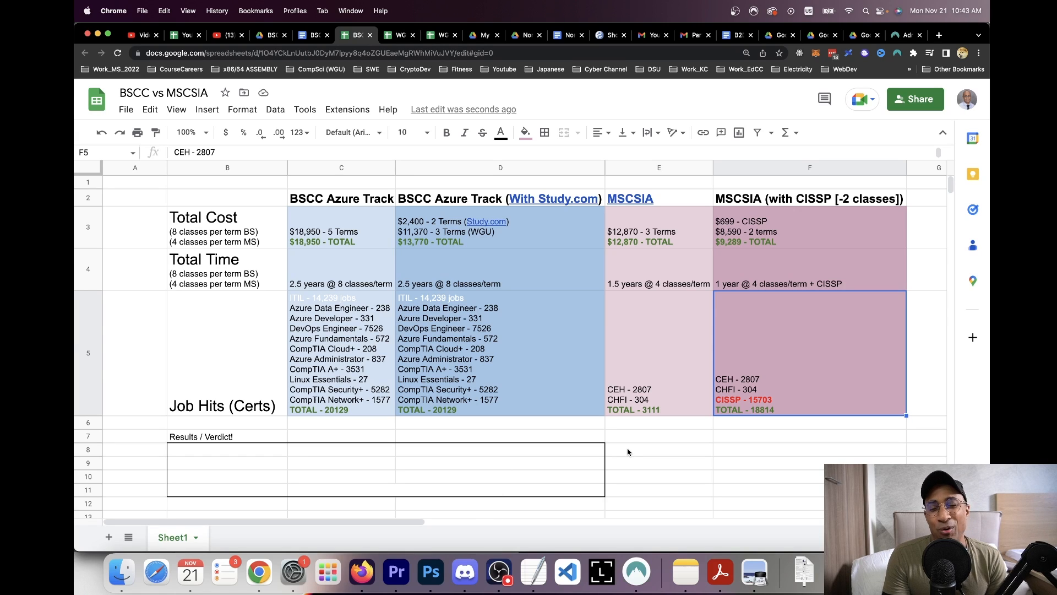